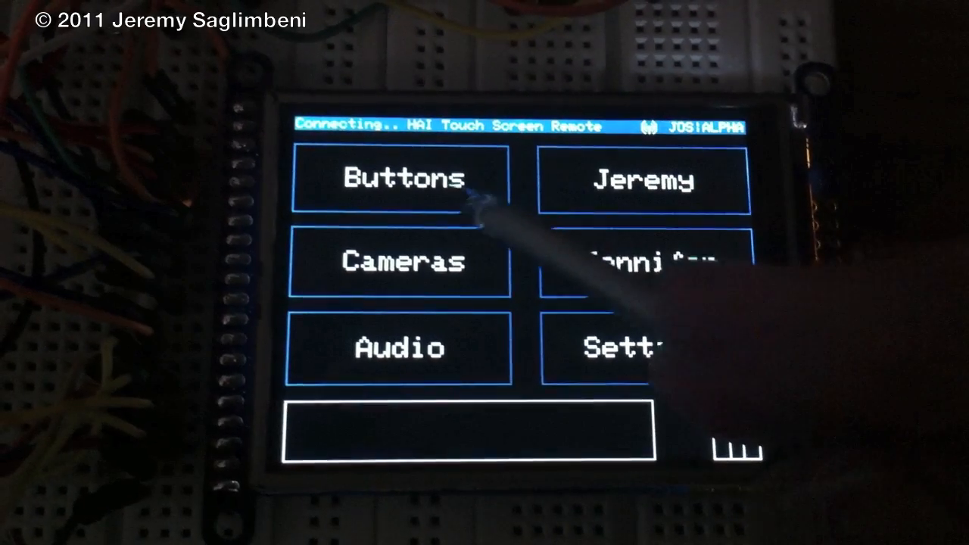
- View the camera choices page, then reduce Sleep Time from 10 Minutes to 10 Seconds and save via Home
{"action": "left_click", "coordinate": [399, 261]}
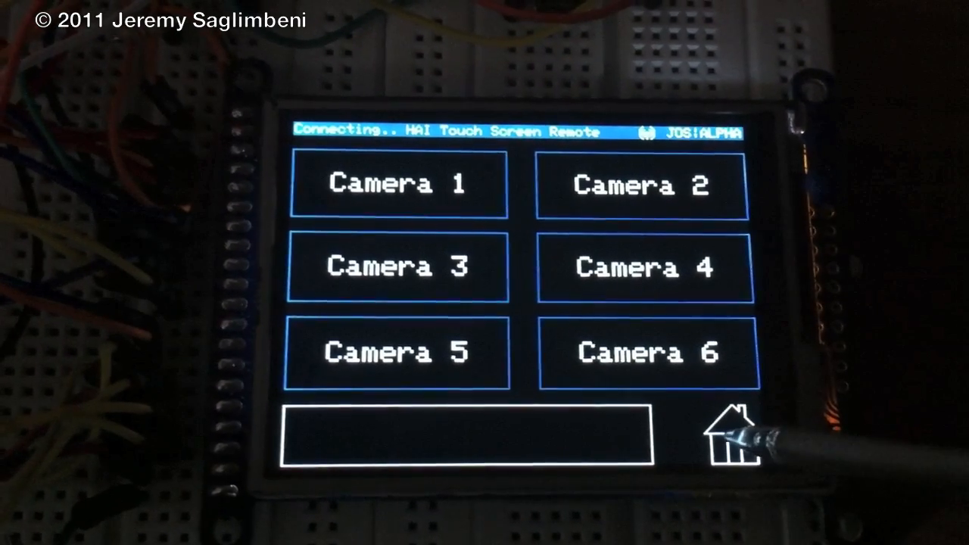
{"action": "left_click", "coordinate": [734, 439]}
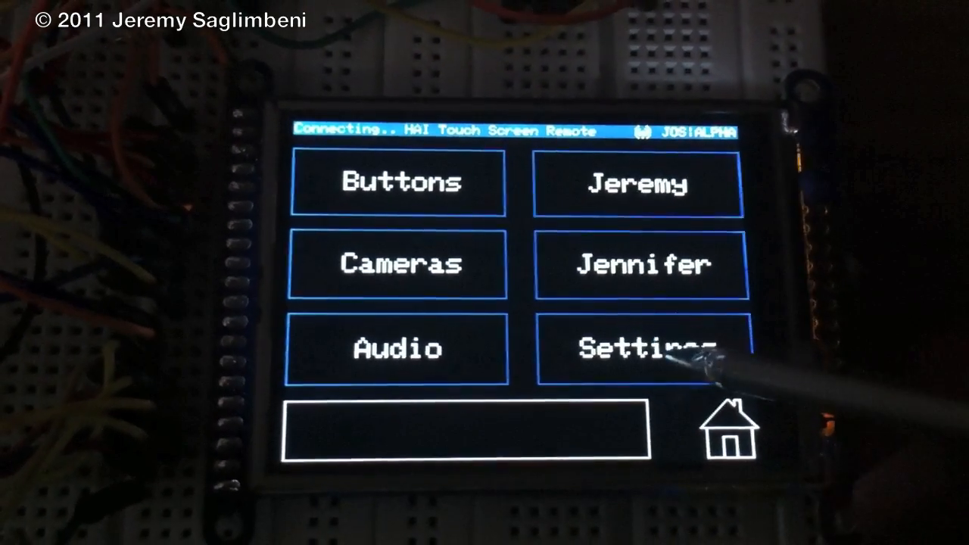
{"action": "left_click", "coordinate": [639, 348]}
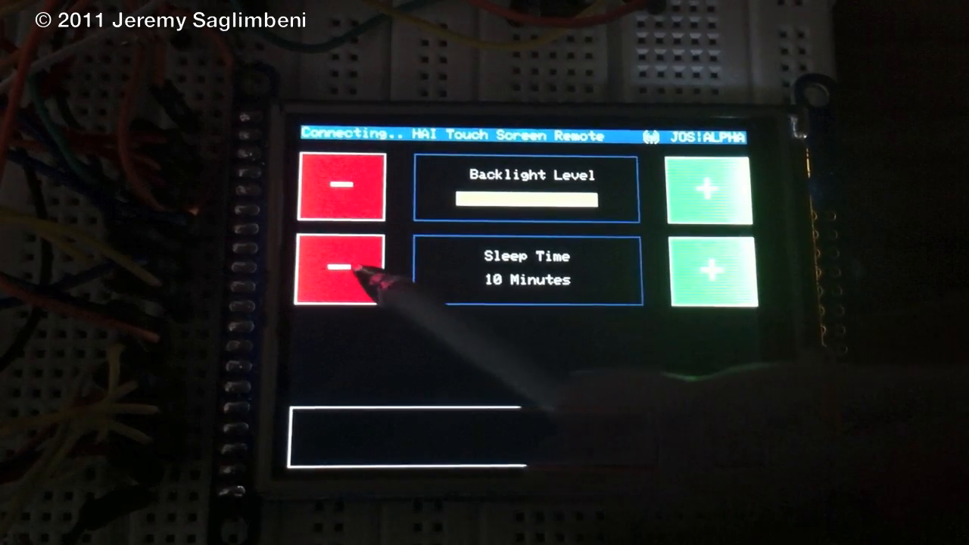
{"action": "left_click", "coordinate": [345, 274]}
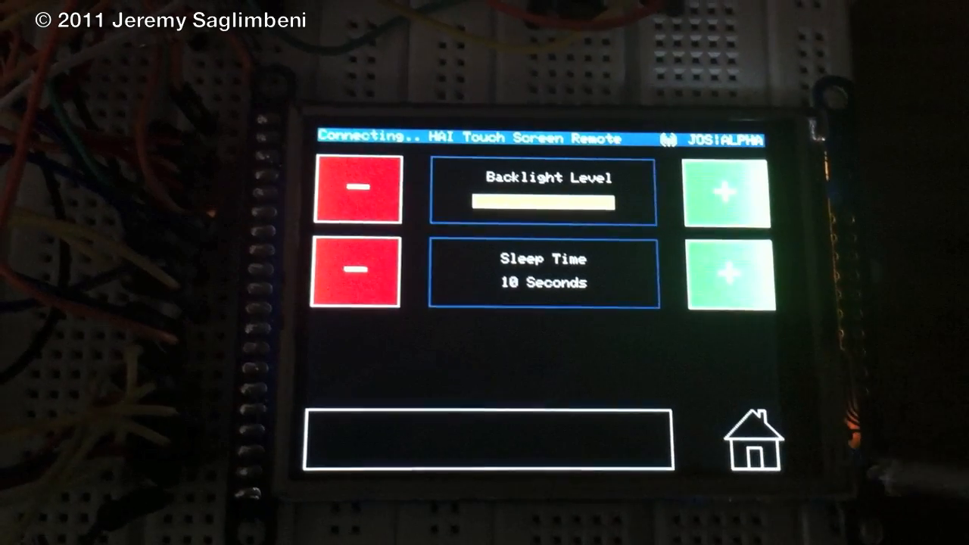
{"action": "left_click", "coordinate": [754, 442]}
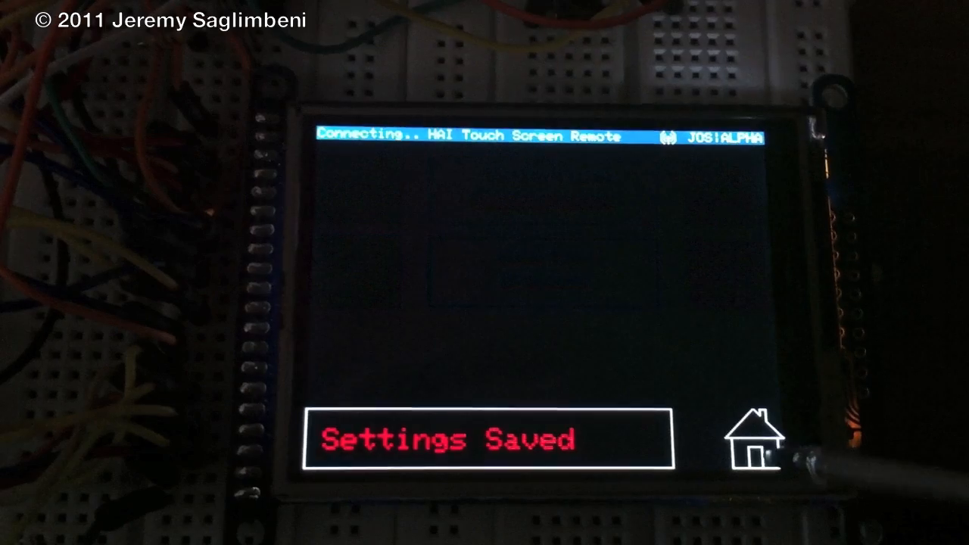
- Return to the main menu and revisit Settings, confirming Sleep Time reads 10 Seconds
{"action": "left_click", "coordinate": [754, 442]}
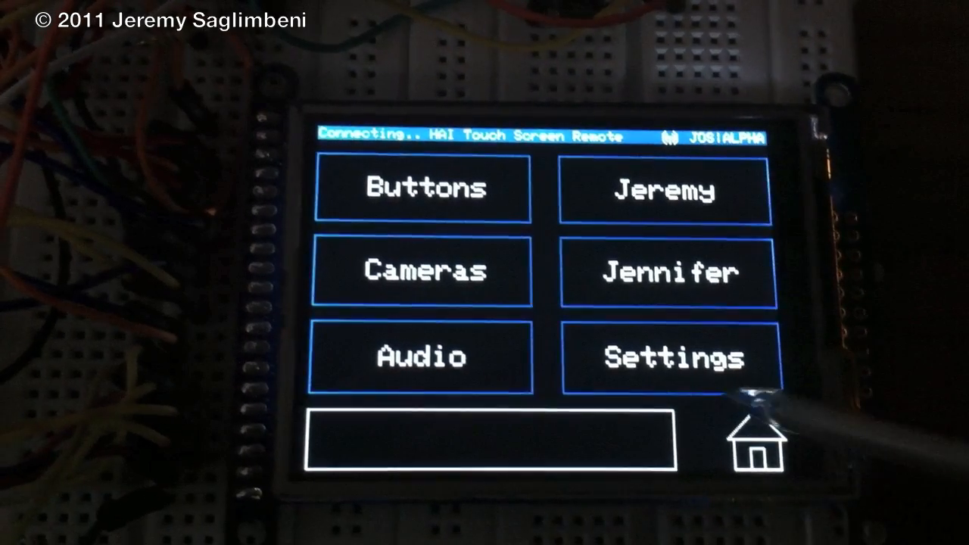
{"action": "left_click", "coordinate": [672, 357]}
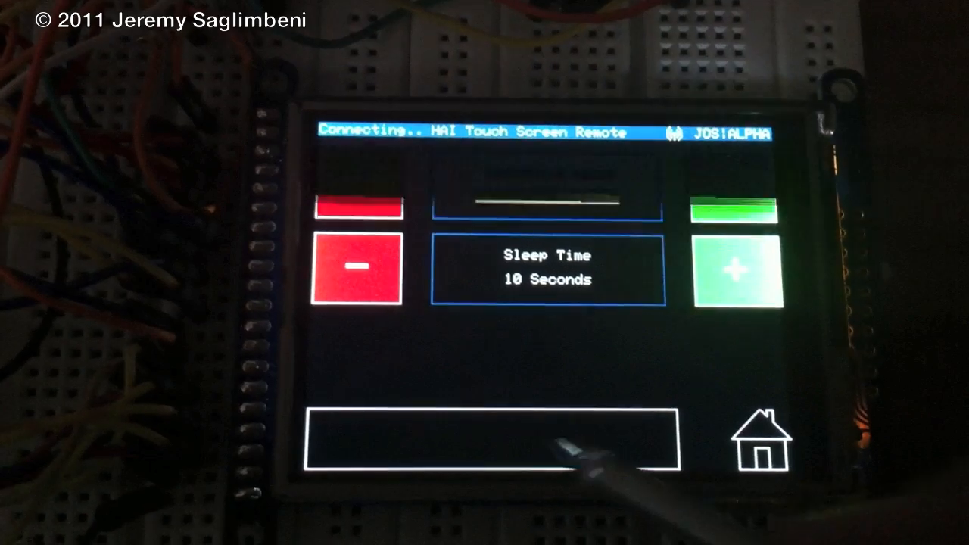